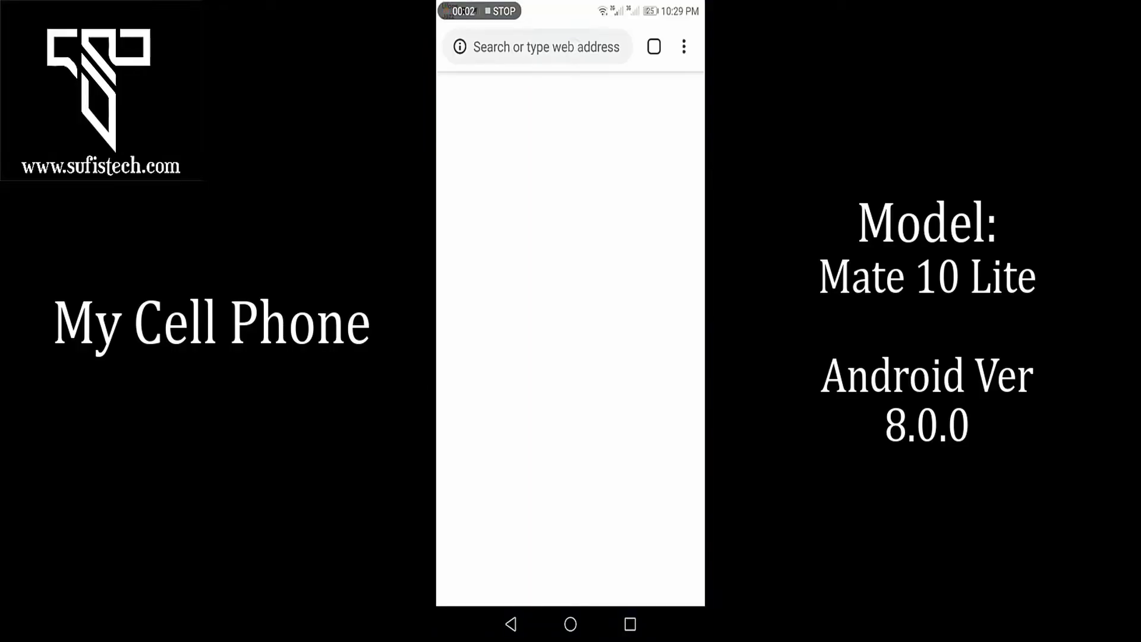
- Load sufistech.com from the address-bar suggestion and browse the homepage with Auto ads between posts
left_click(542, 47)
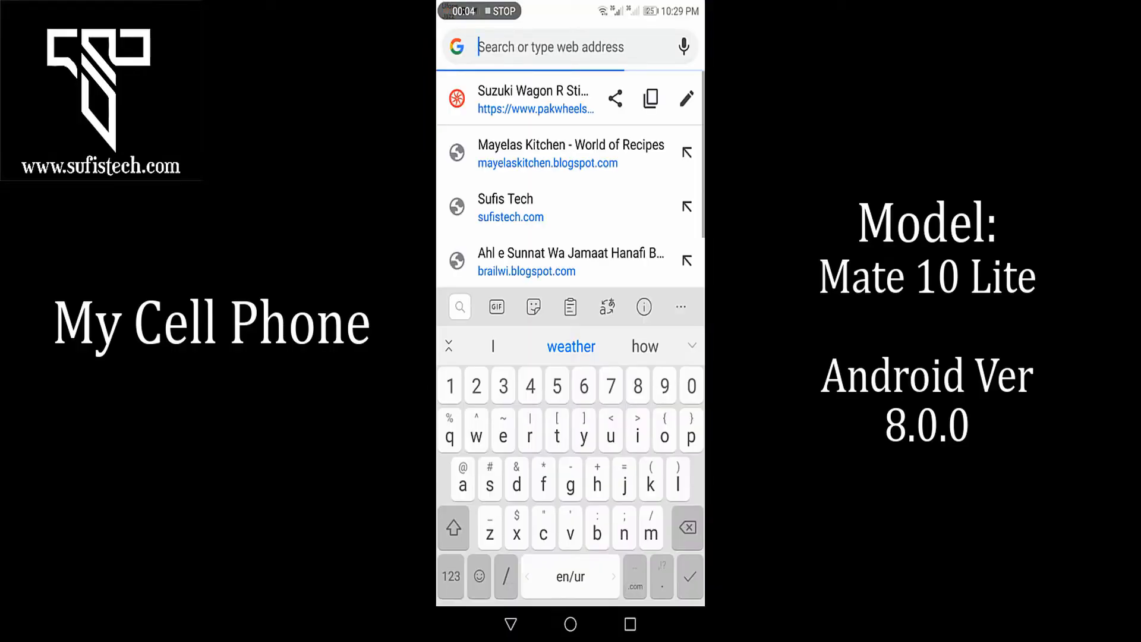
left_click(510, 207)
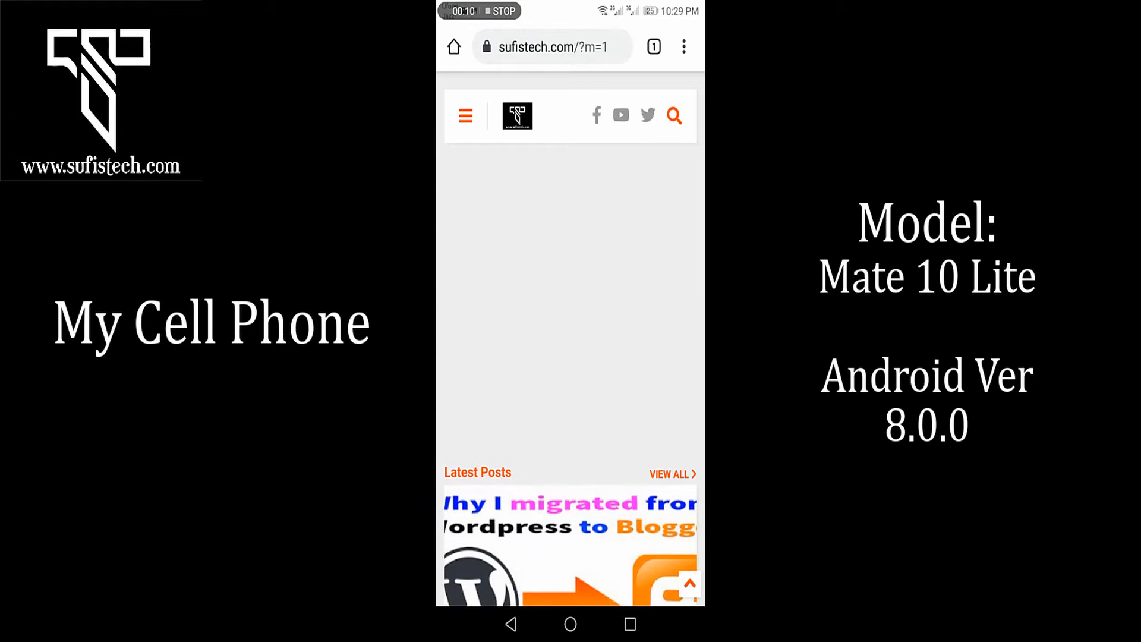
scroll("down", 3)
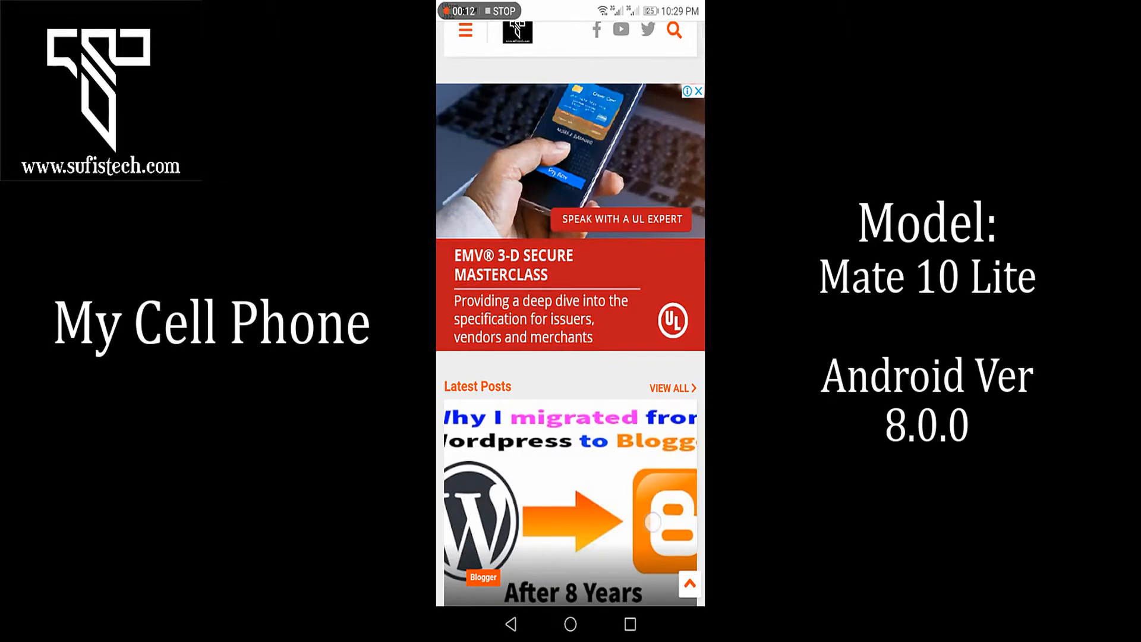
scroll("down", 3)
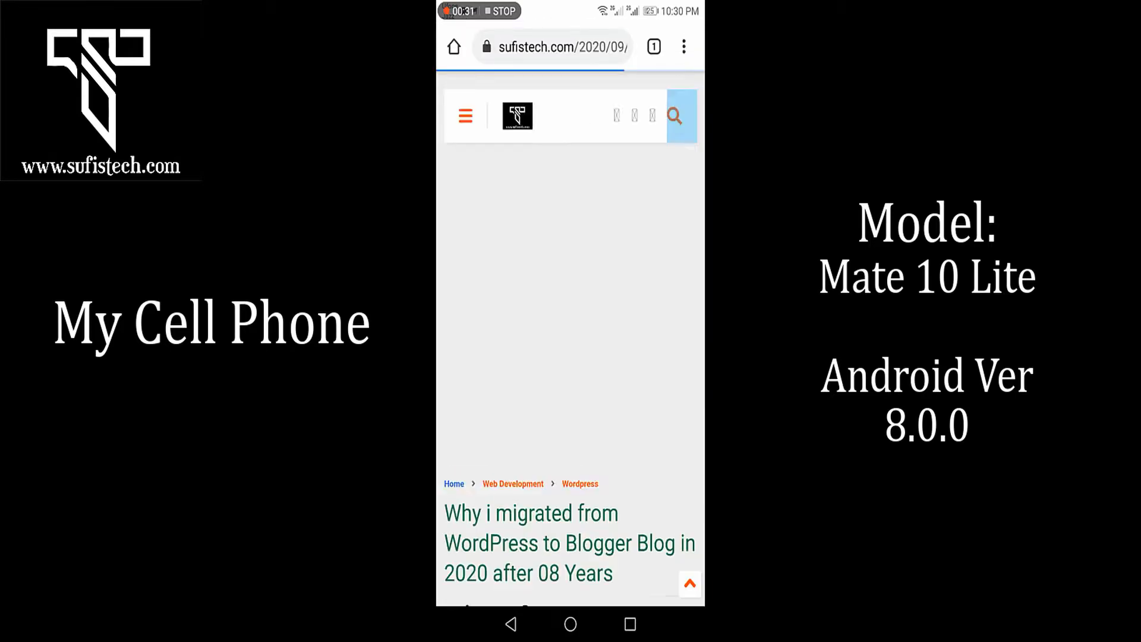
- Look through a post on the mobile site and return to the sufistech.com homepage
left_click(673, 116)
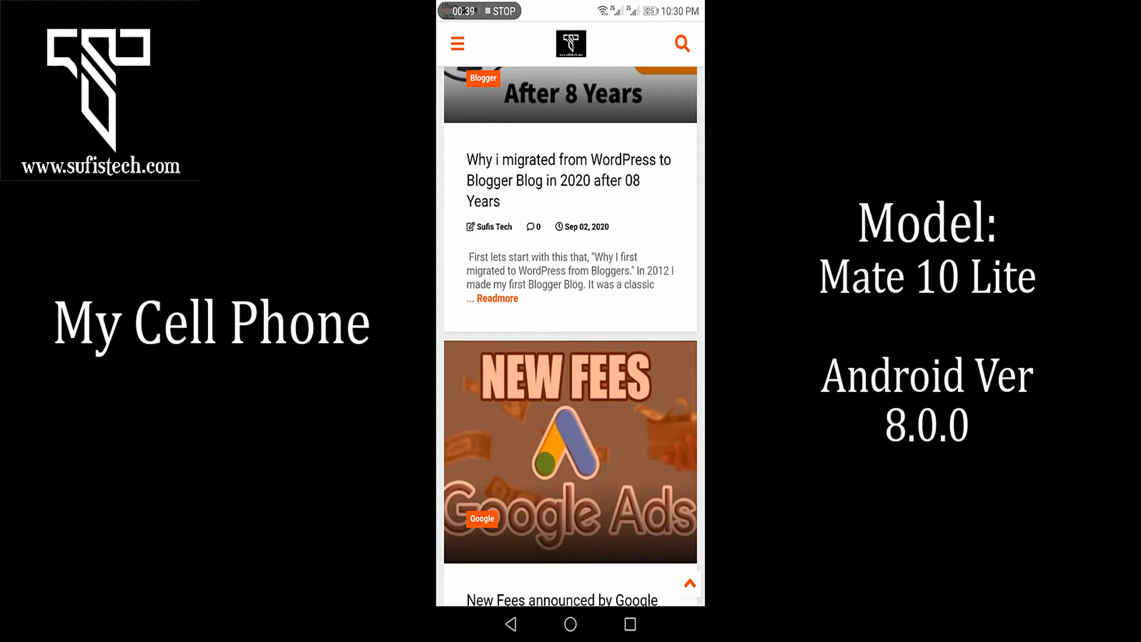
scroll("down", 3)
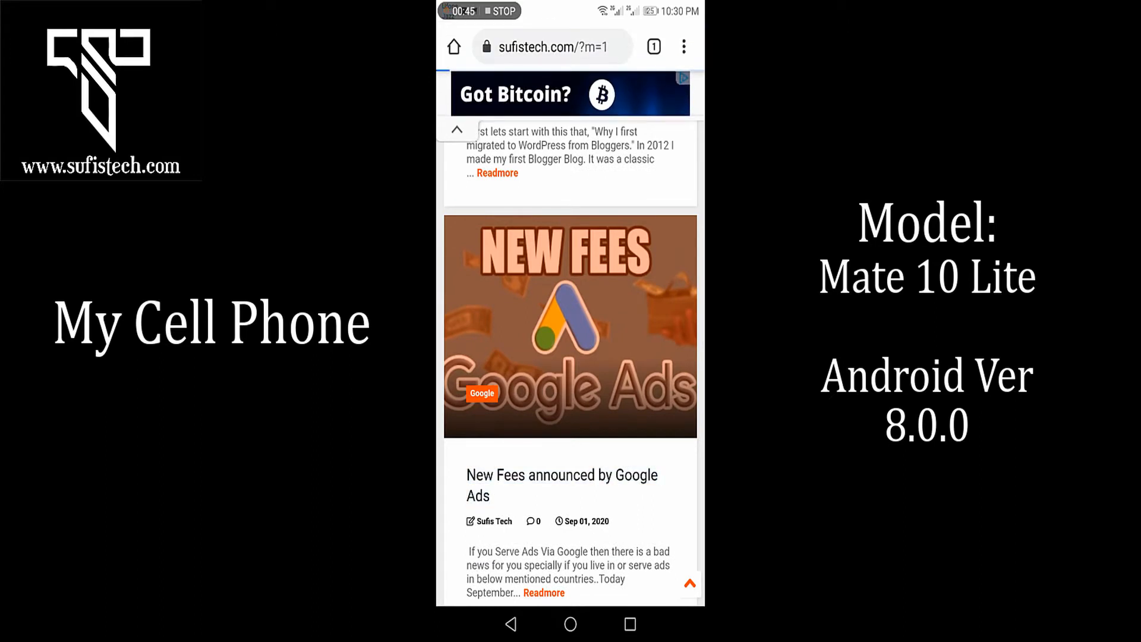
left_click(561, 485)
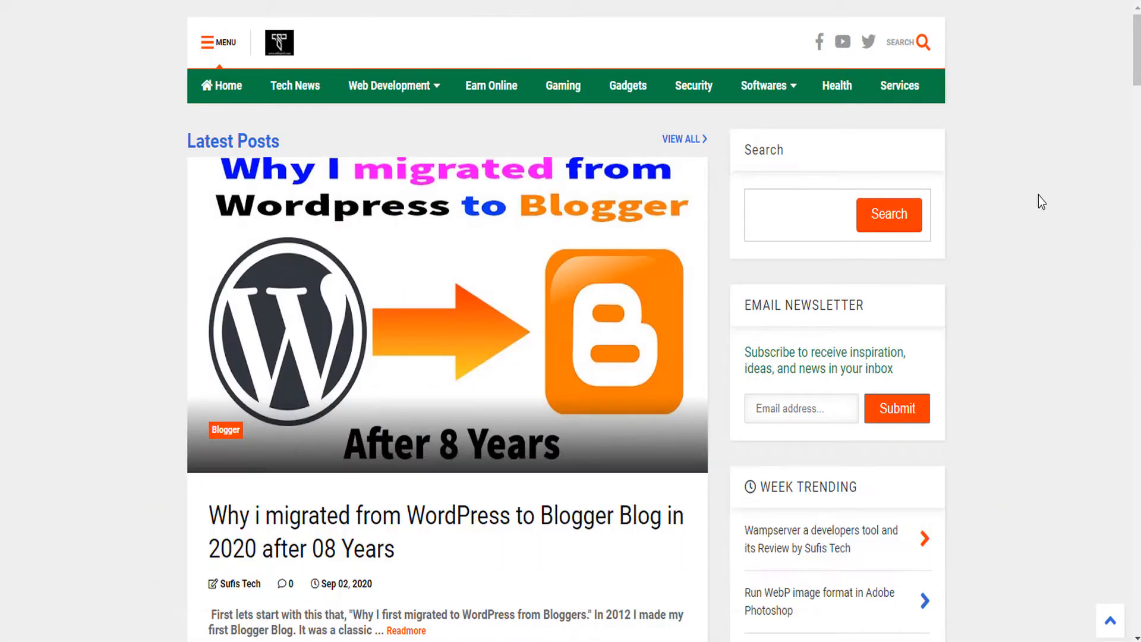
scroll("down", 3)
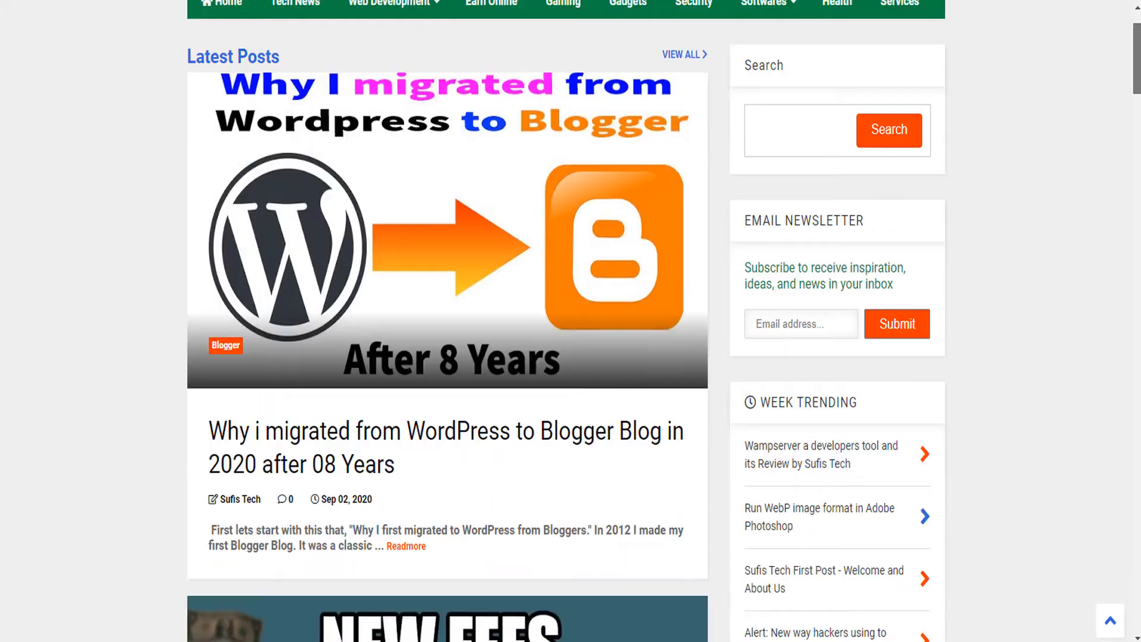
scroll("down", 3)
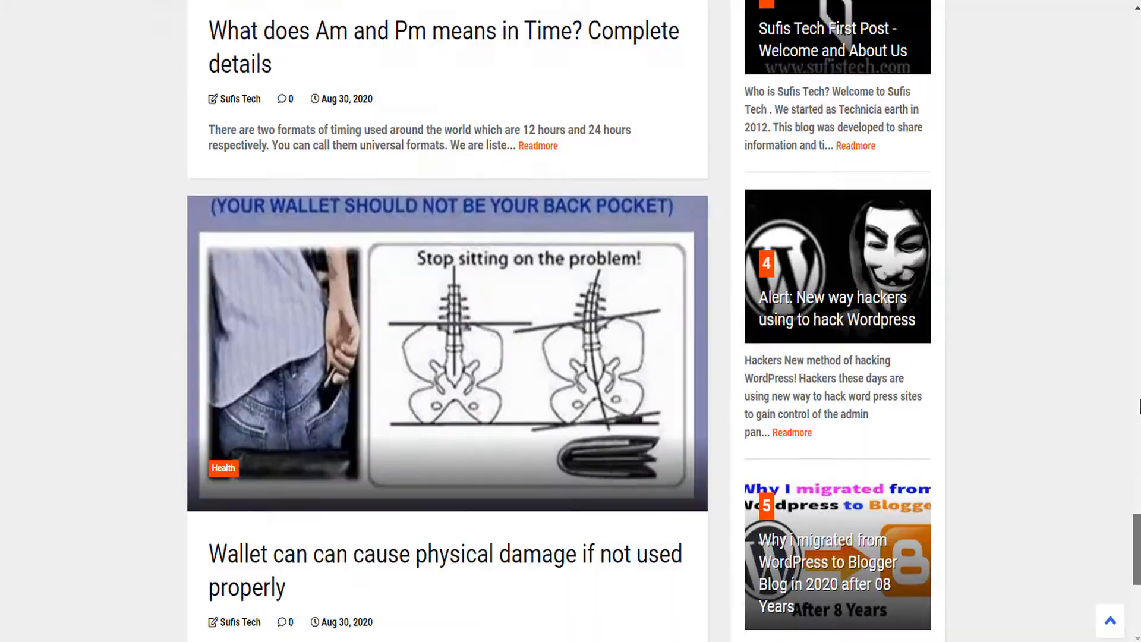
scroll("up", 3)
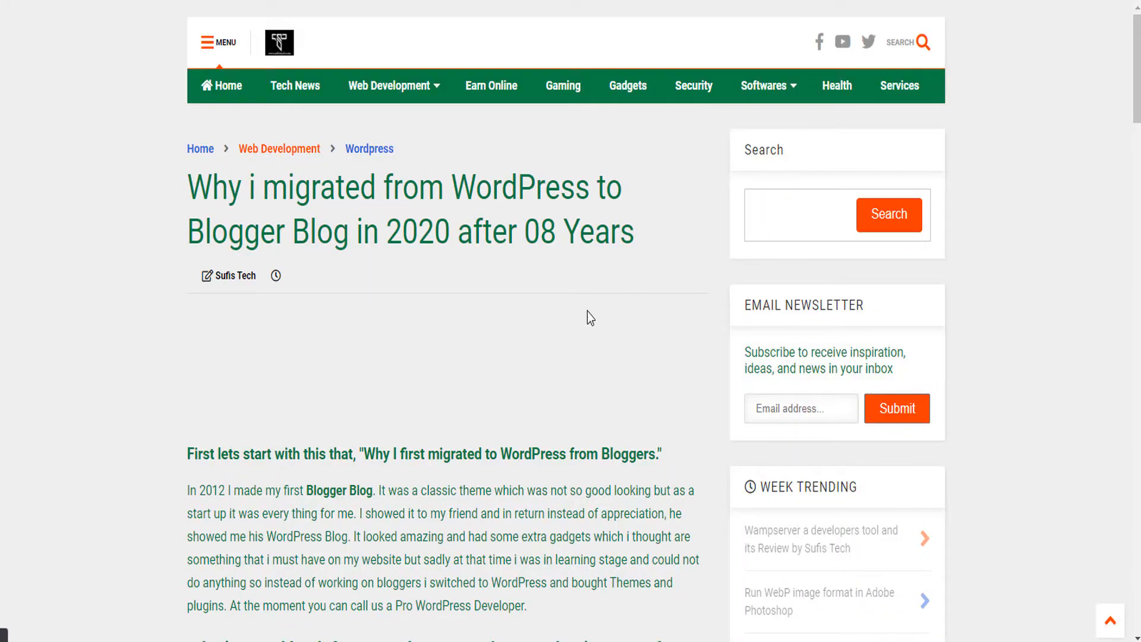
scroll("down", 3)
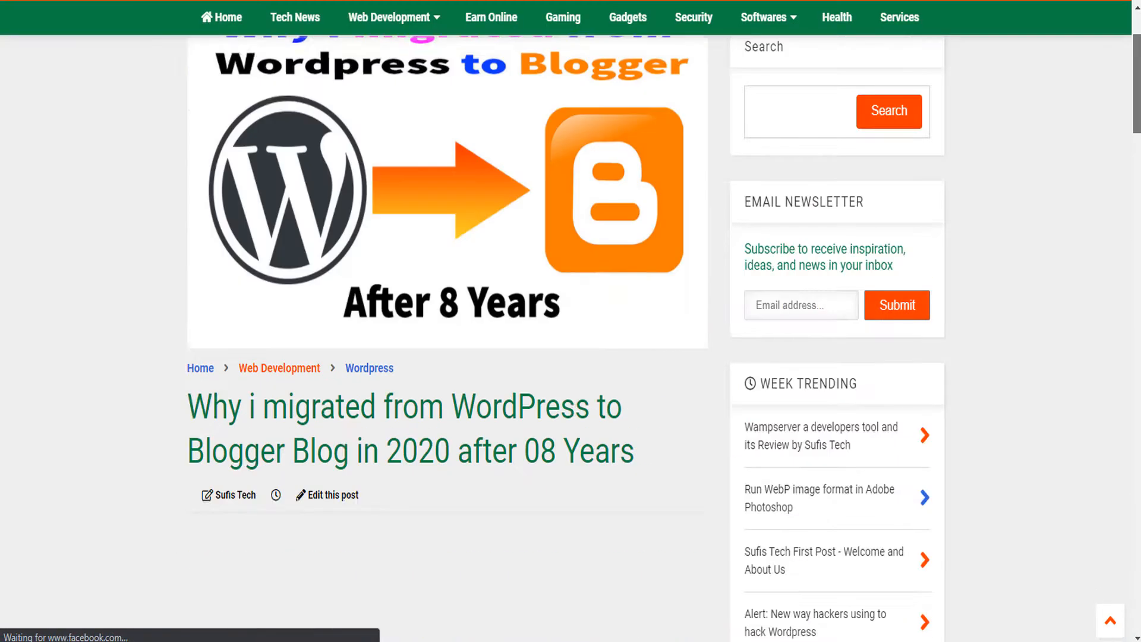
scroll("up", 3)
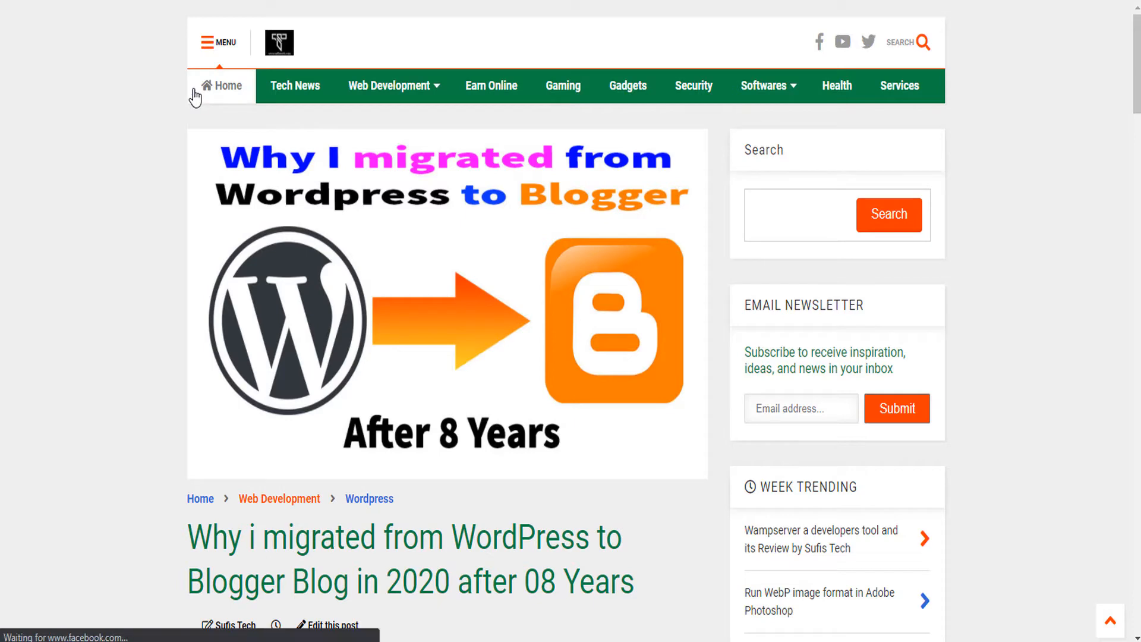
left_click(227, 86)
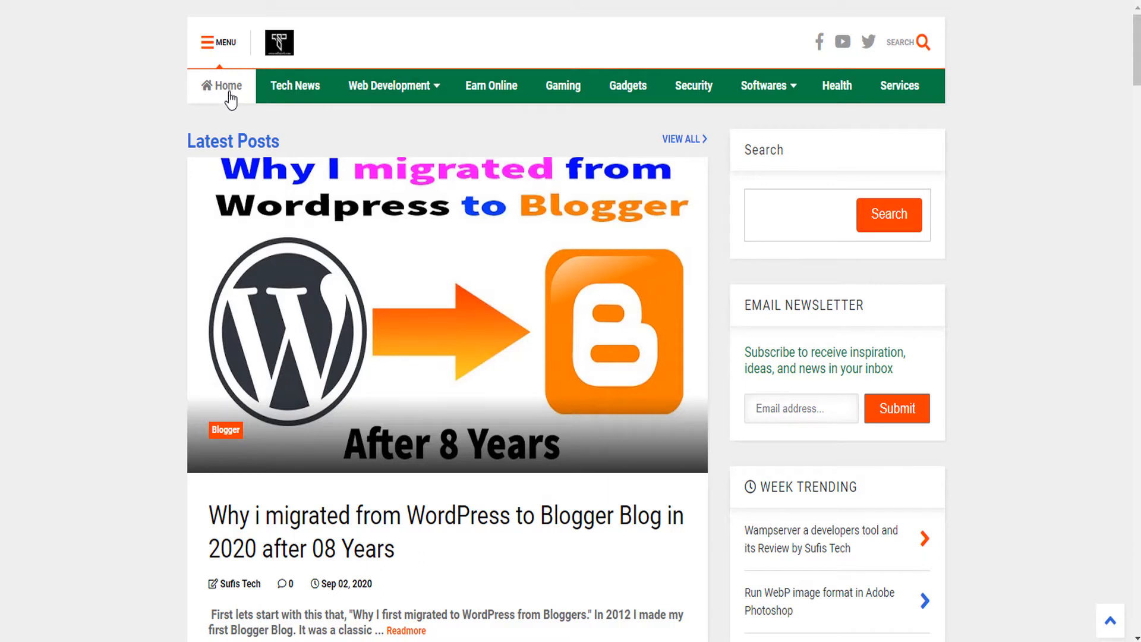
mouse_move(236, 117)
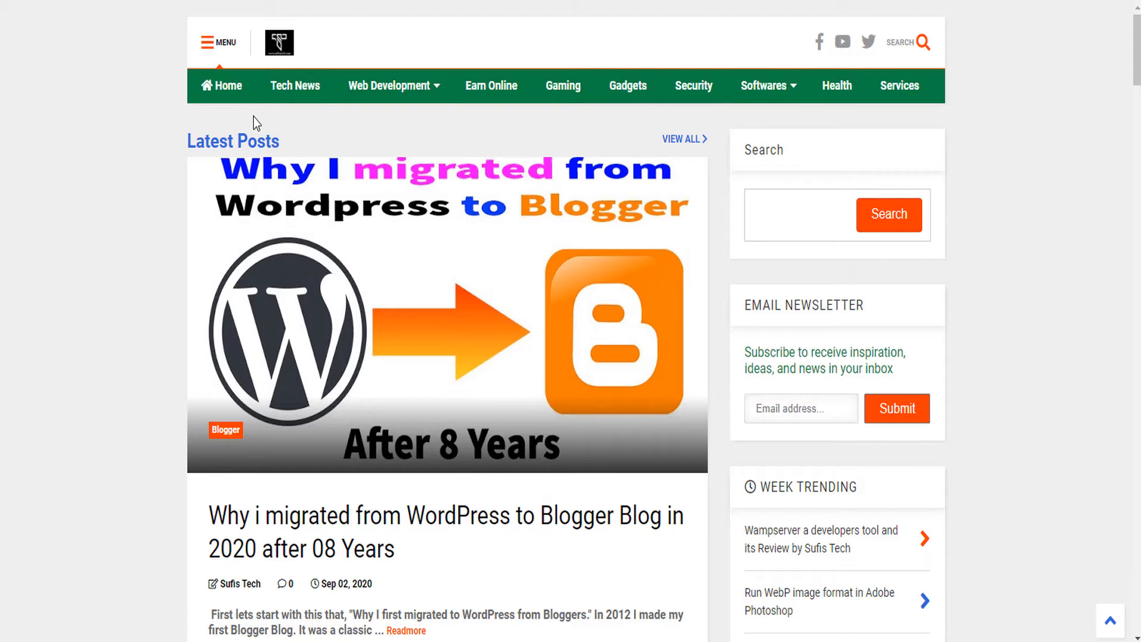
mouse_move(345, 154)
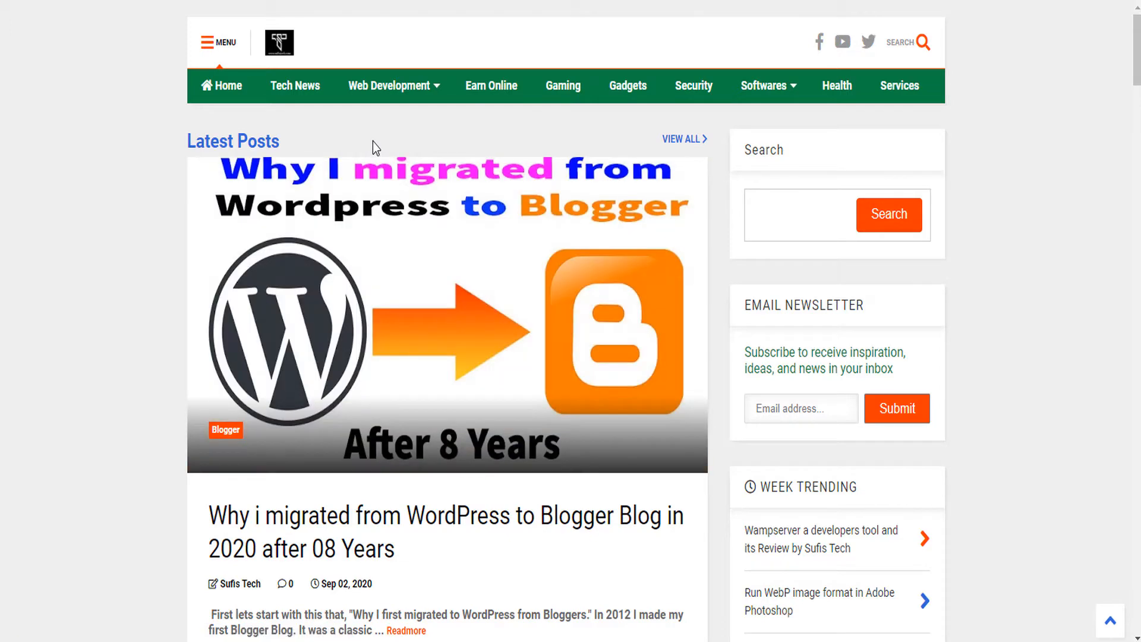
mouse_move(366, 148)
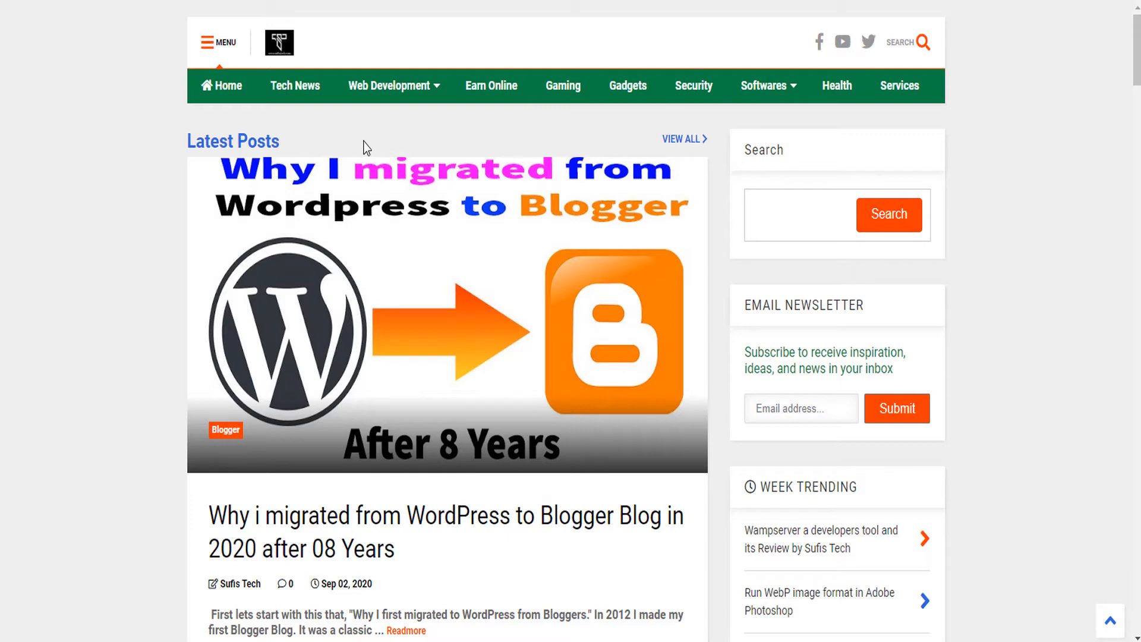
mouse_move(463, 128)
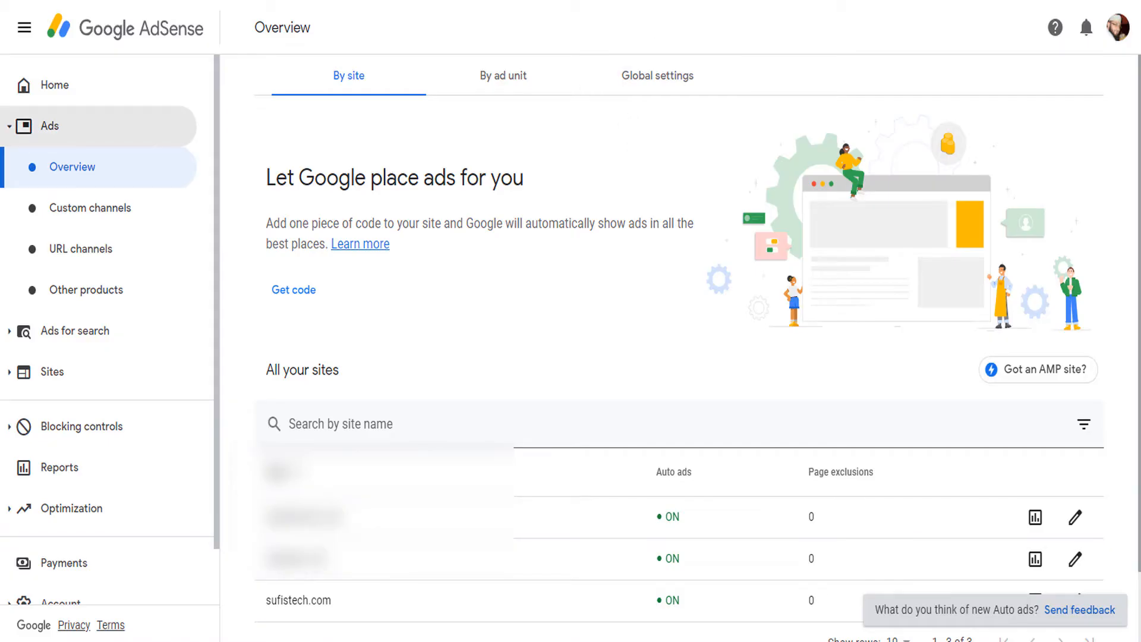
scroll("down", 3)
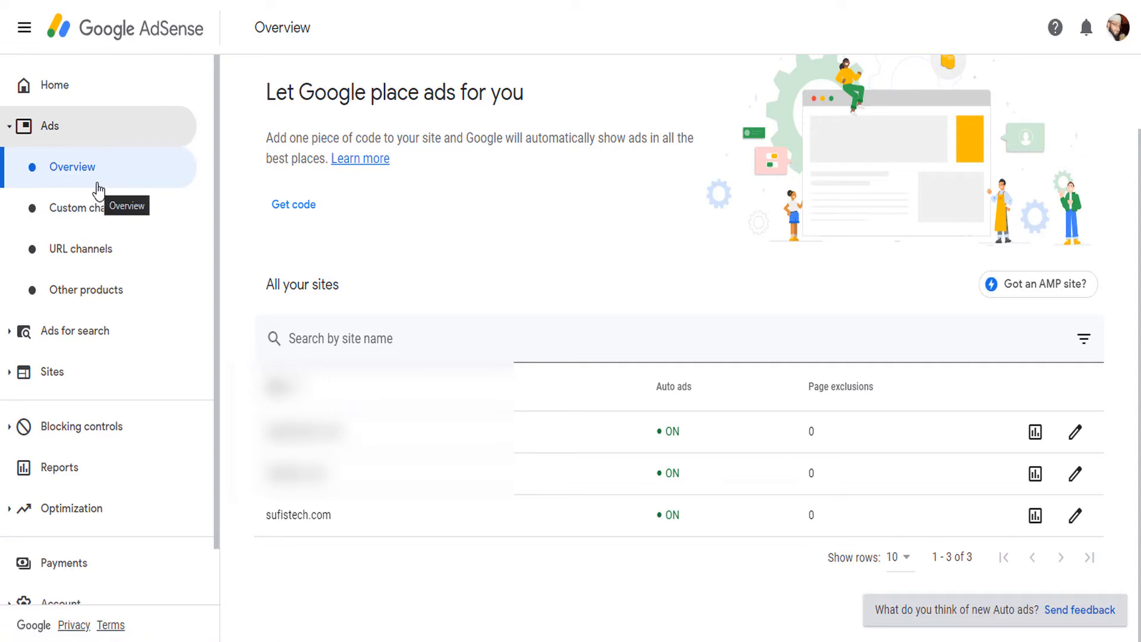
left_click(50, 125)
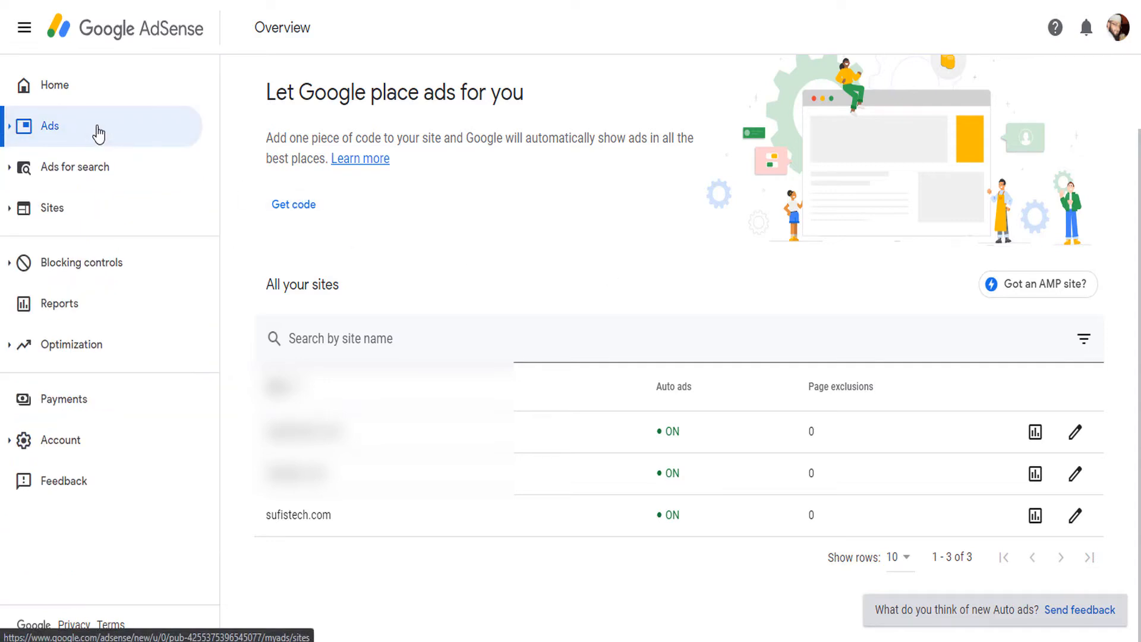
left_click(50, 125)
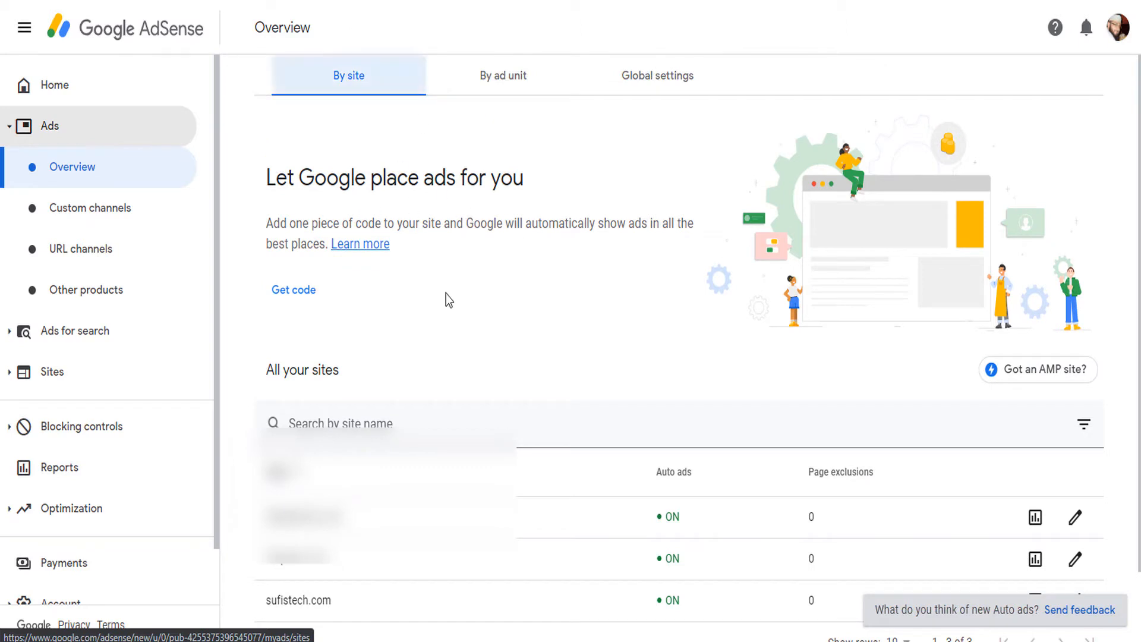
mouse_move(323, 300)
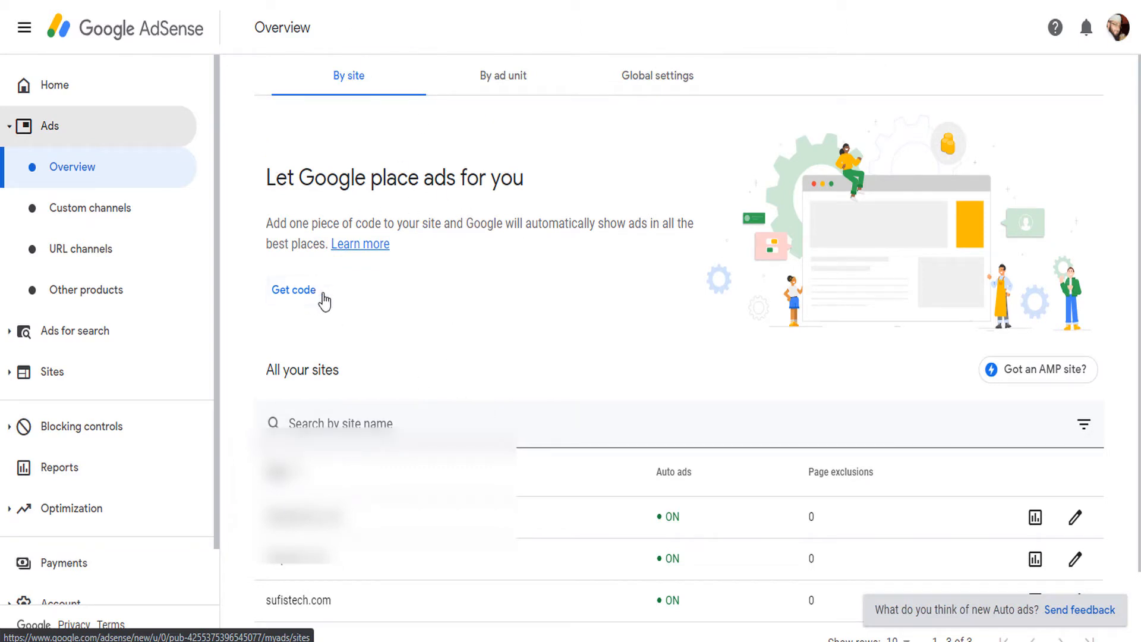
scroll("down", 3)
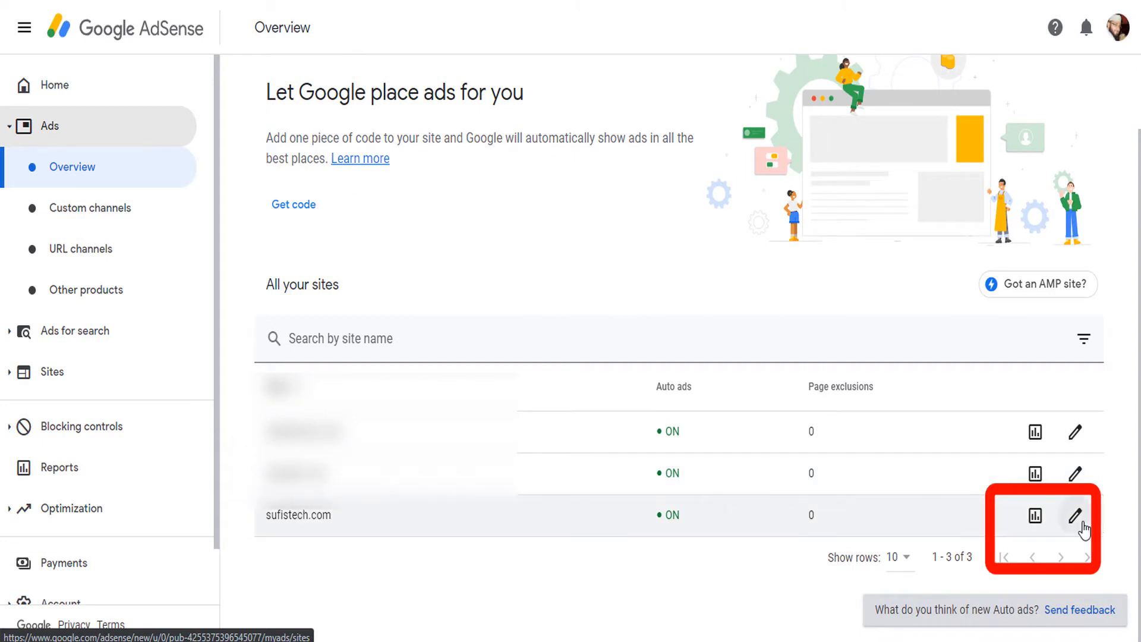
- Preview sufistech.com's mobile layout showing the anchor ad and 6 in-page auto ads
left_click(1077, 514)
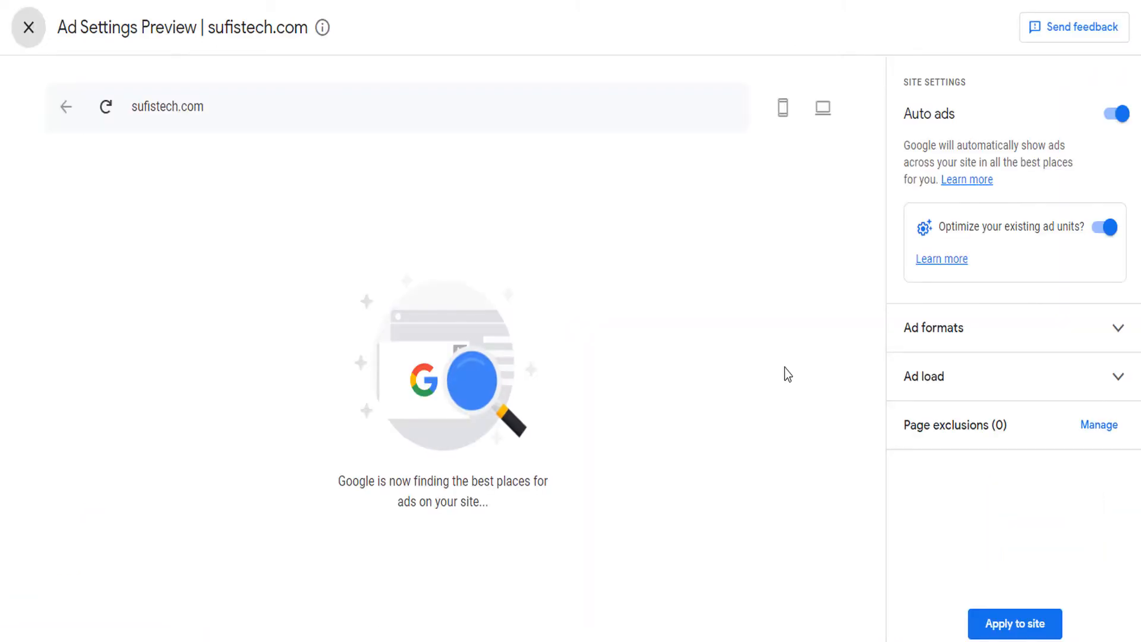
mouse_move(339, 487)
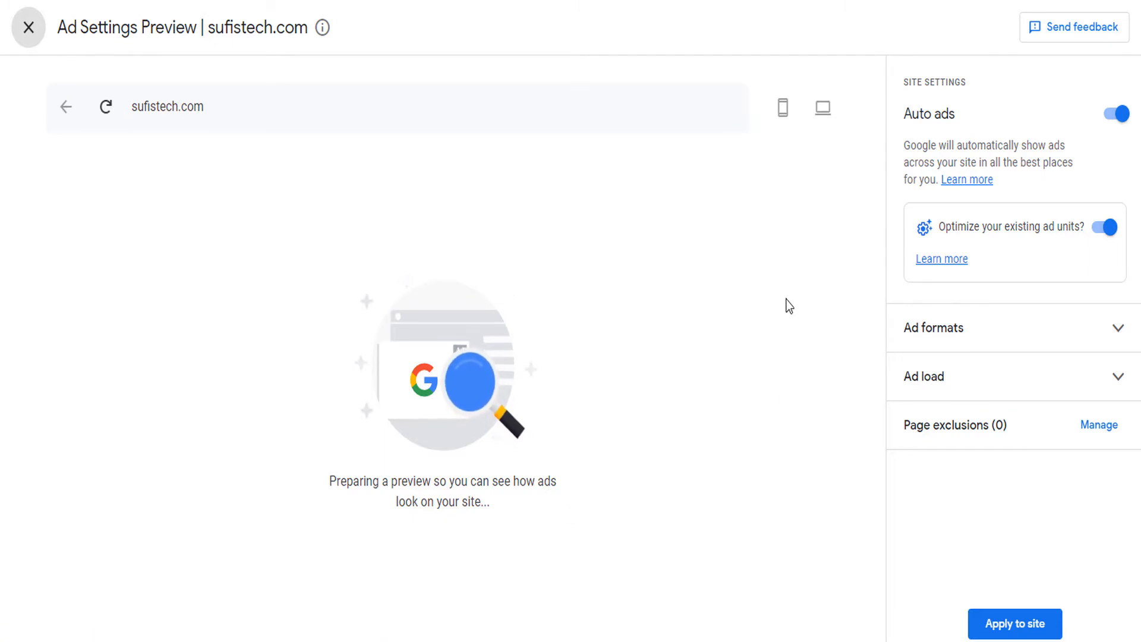
left_click(782, 107)
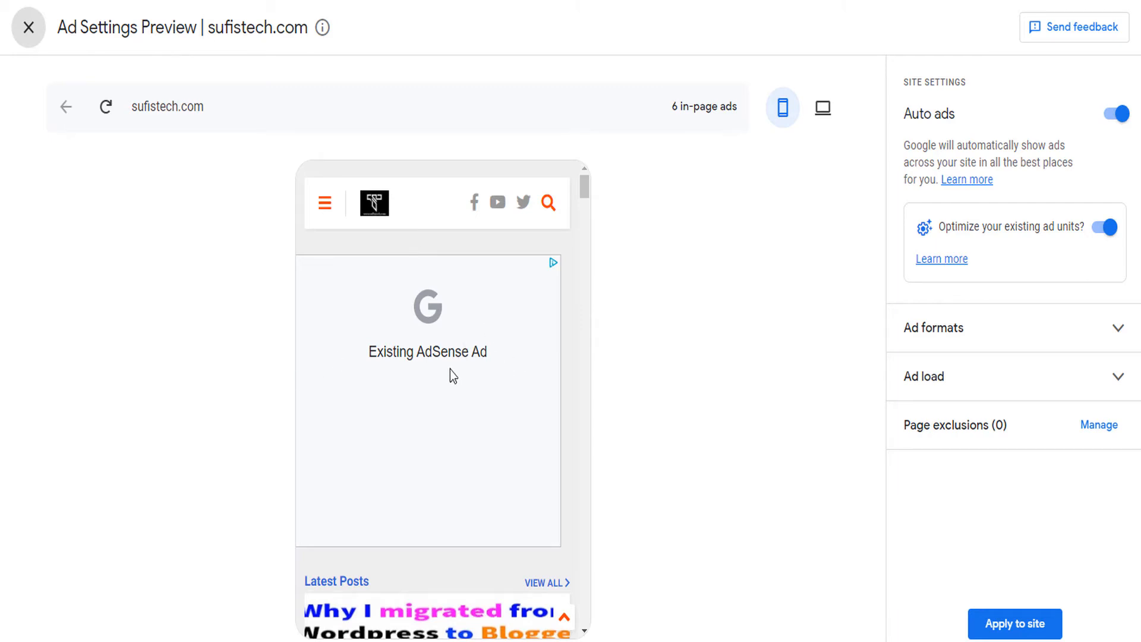
scroll("down", 3)
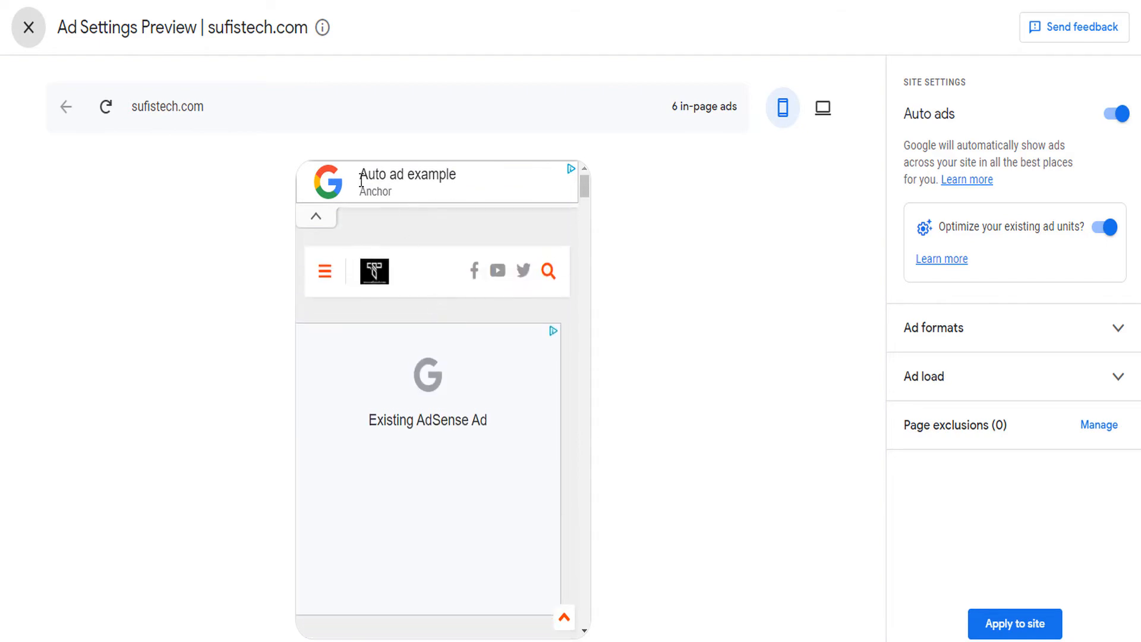
scroll("down", 3)
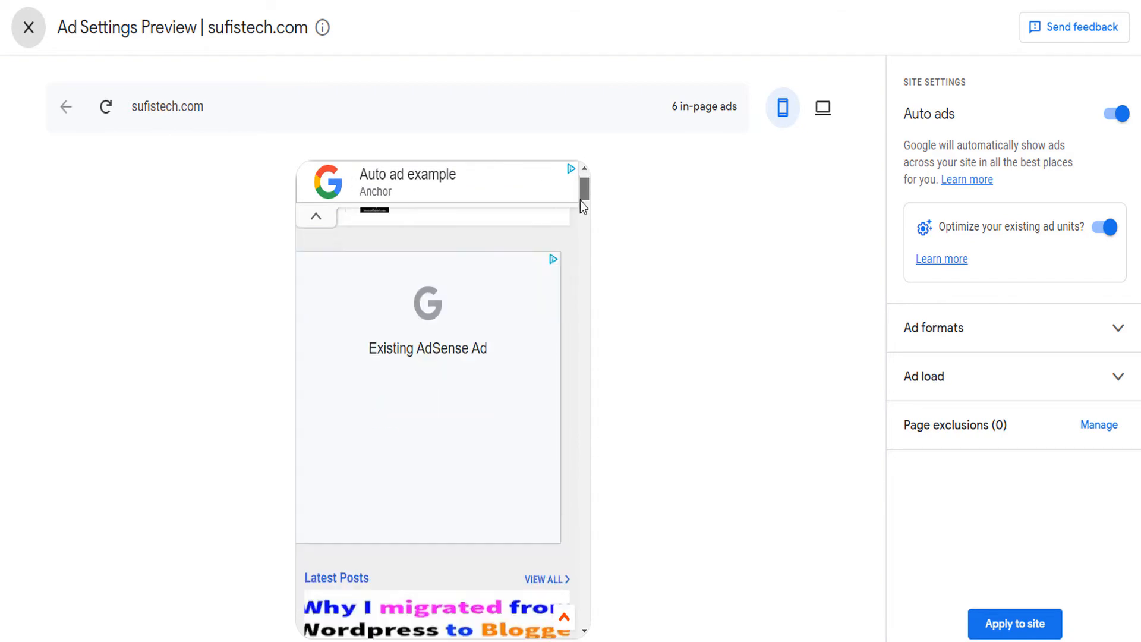
scroll("down", 3)
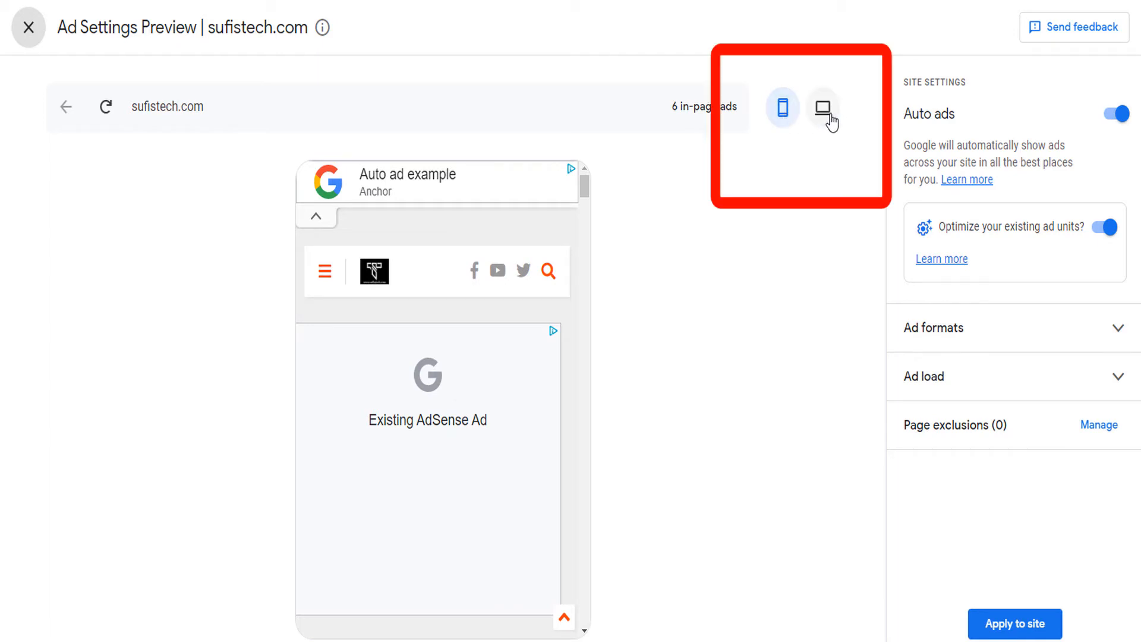
- Switch the preview to desktop layout and inspect its 7 in-page auto ad placements between posts
left_click(822, 108)
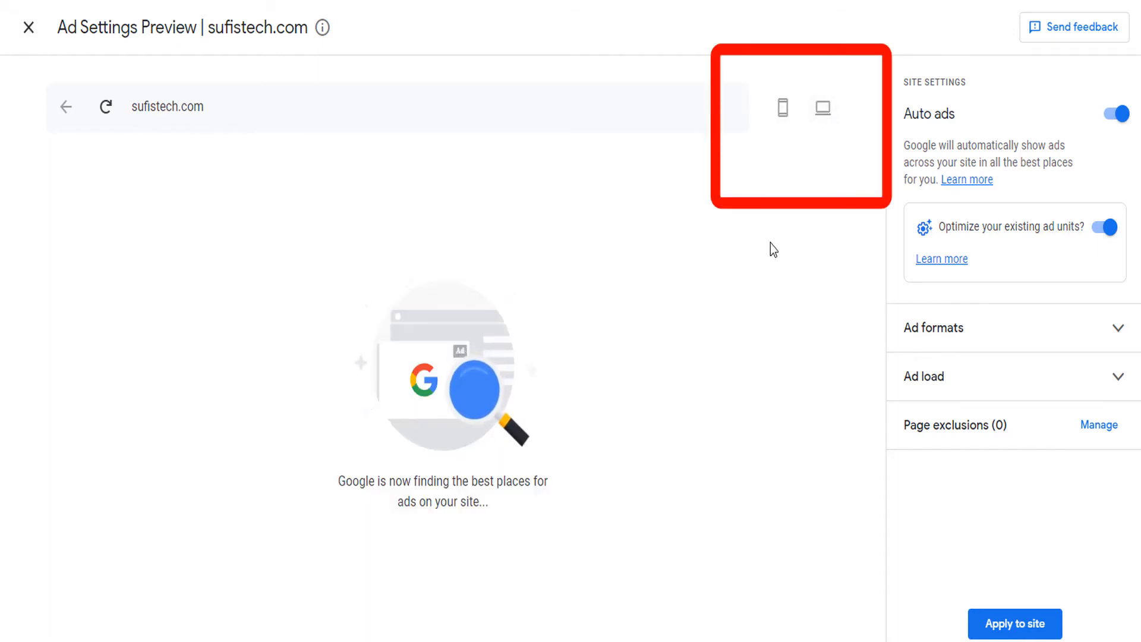
left_click(822, 108)
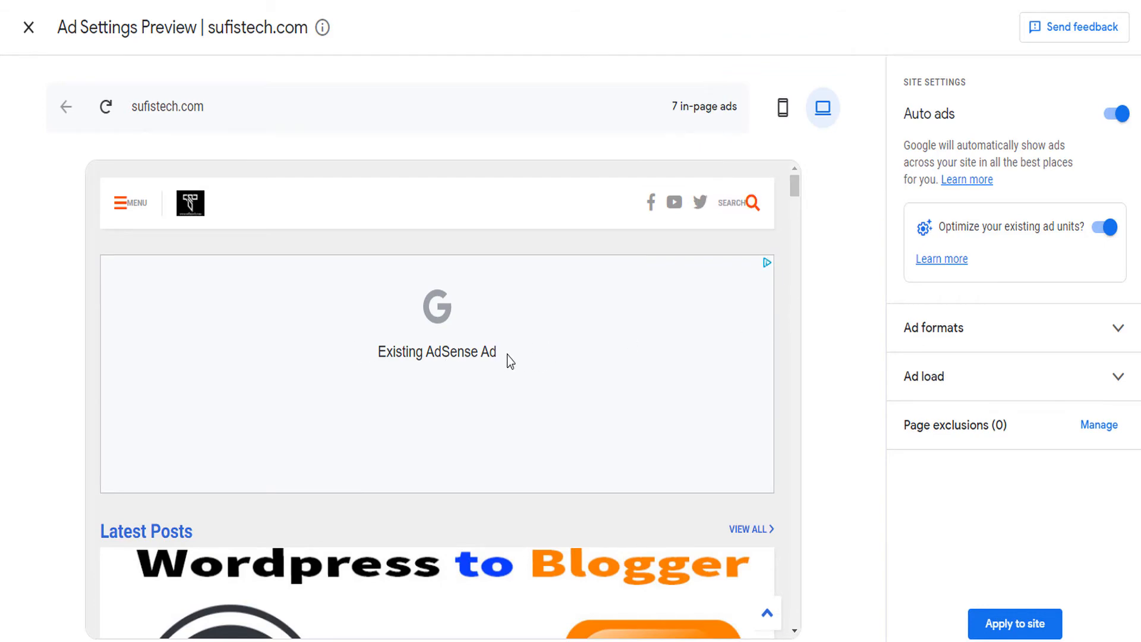
mouse_move(492, 348)
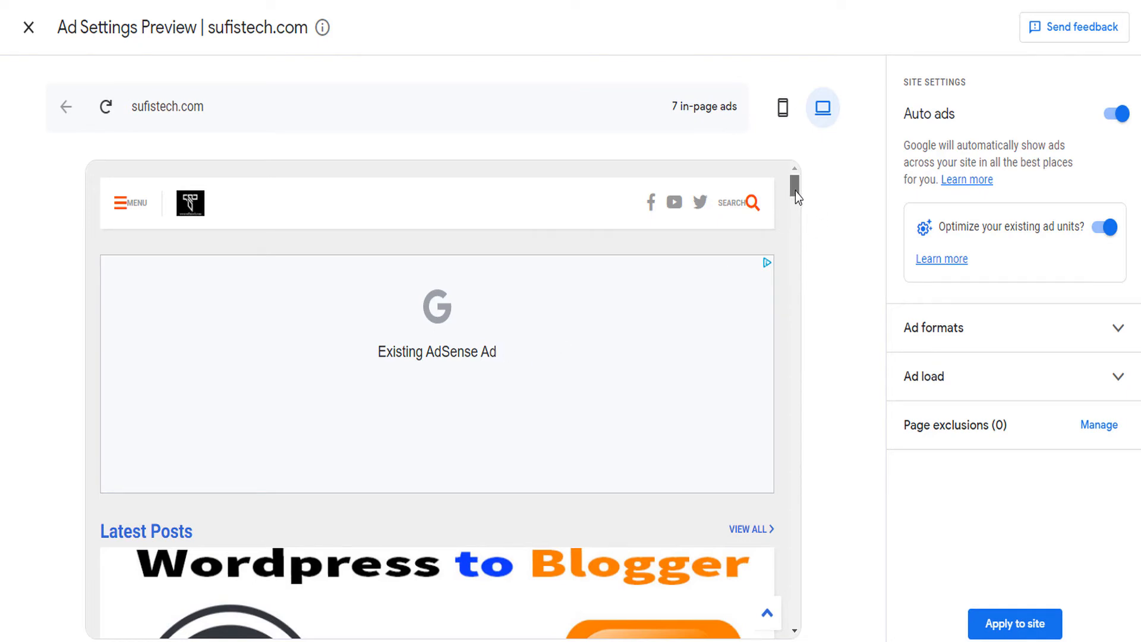
scroll("down", 3)
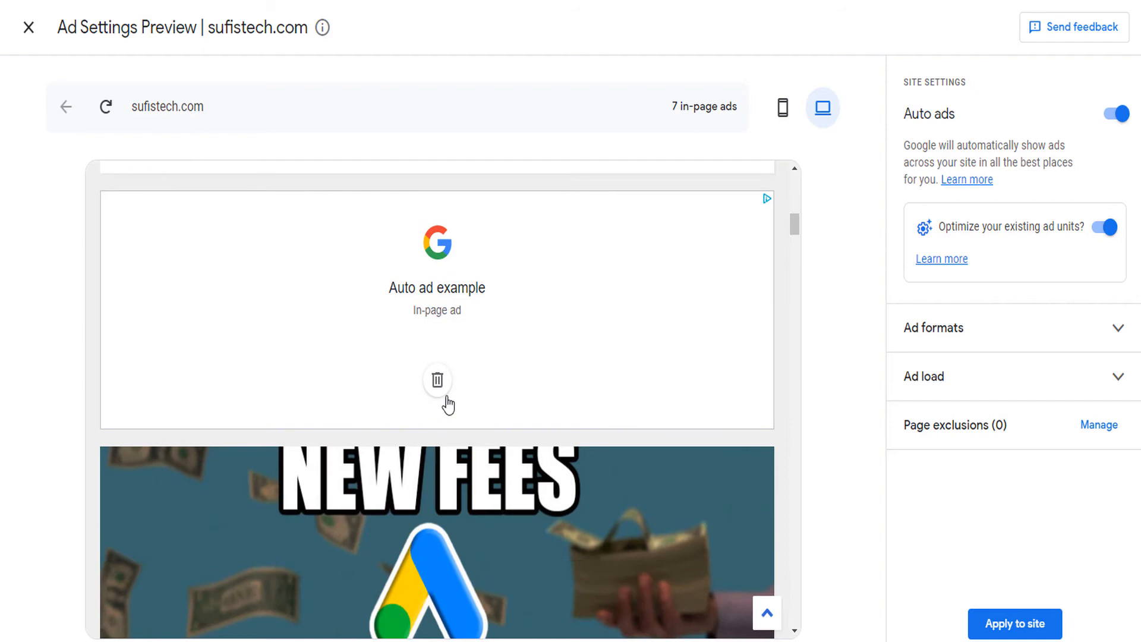
scroll("down", 3)
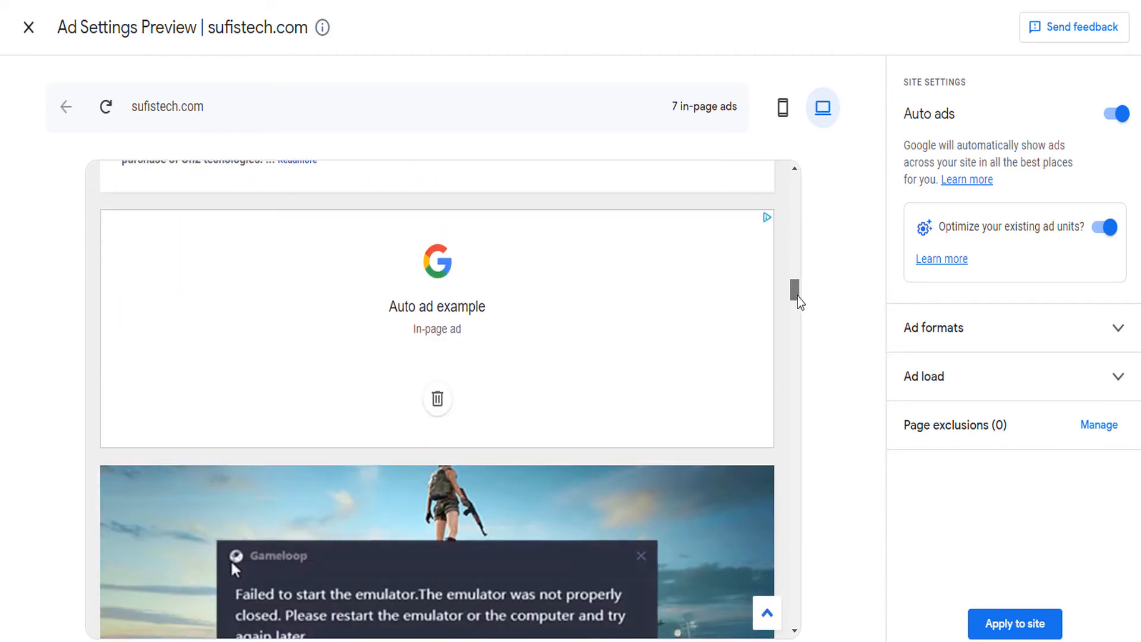
scroll("down", 3)
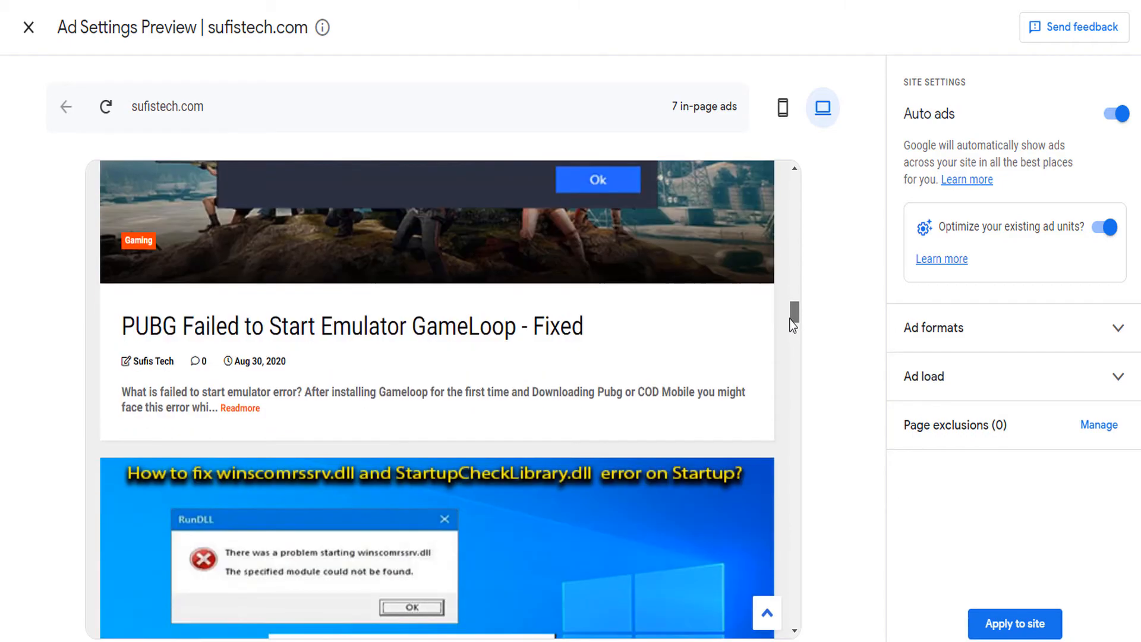
scroll("down", 3)
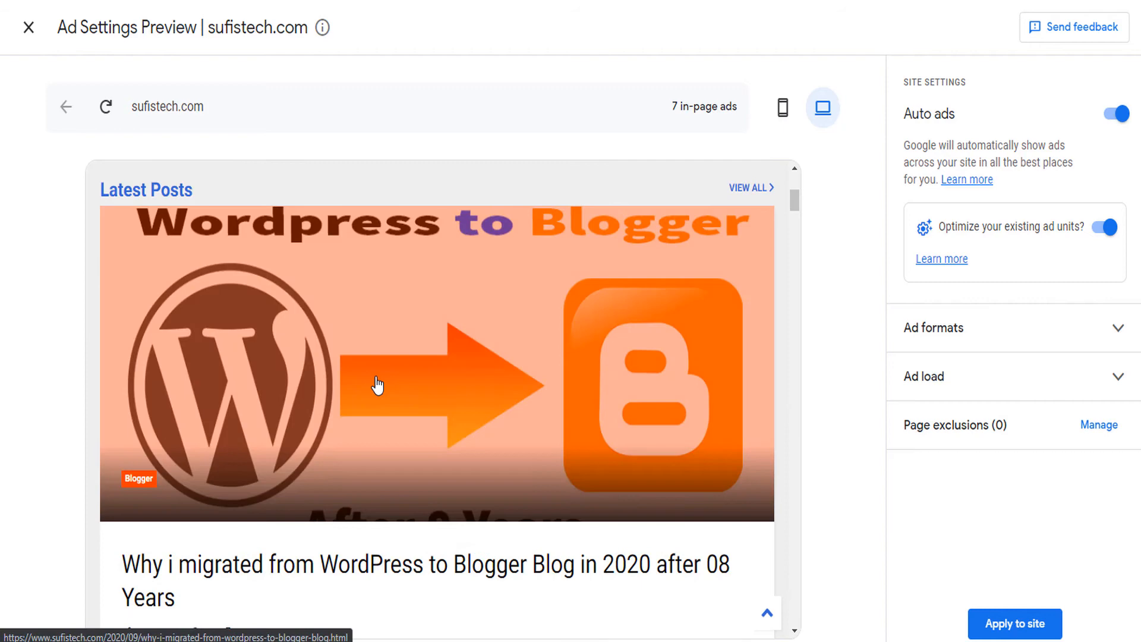
- Preview the WordPress-to-Blogger migration post and expand the Ad formats and Ad load settings
left_click(378, 384)
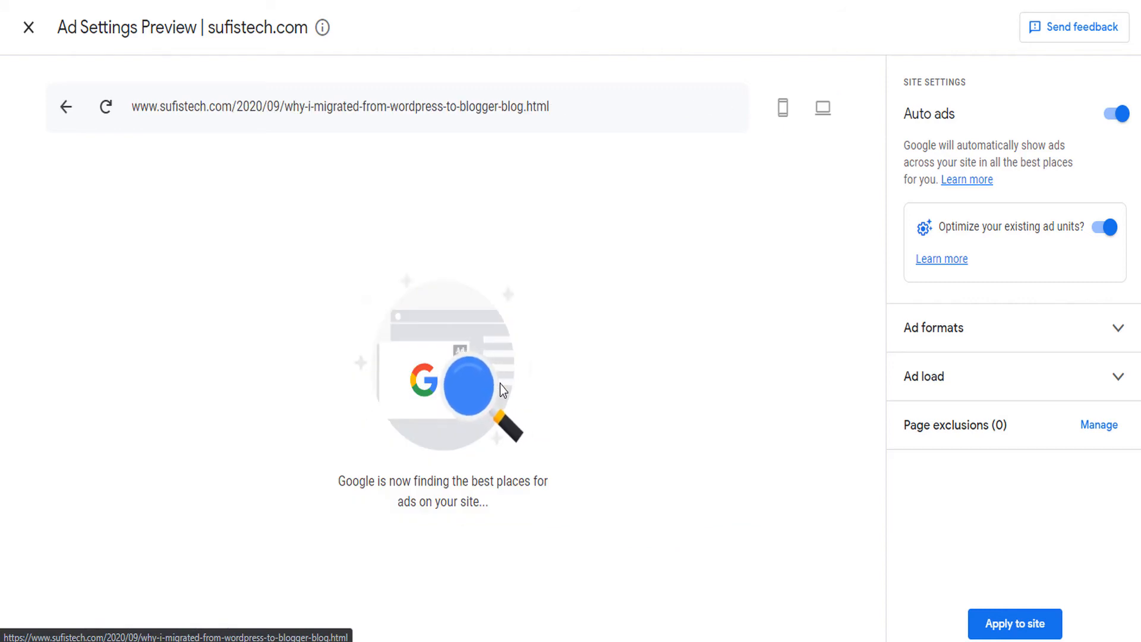
left_click(935, 328)
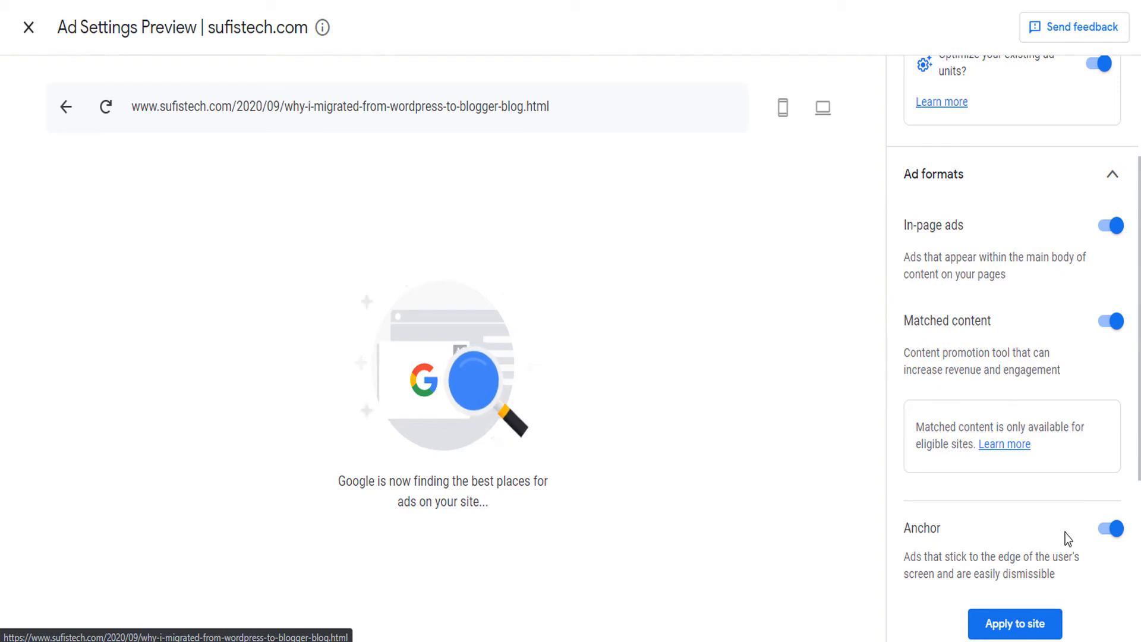
scroll("down", 3)
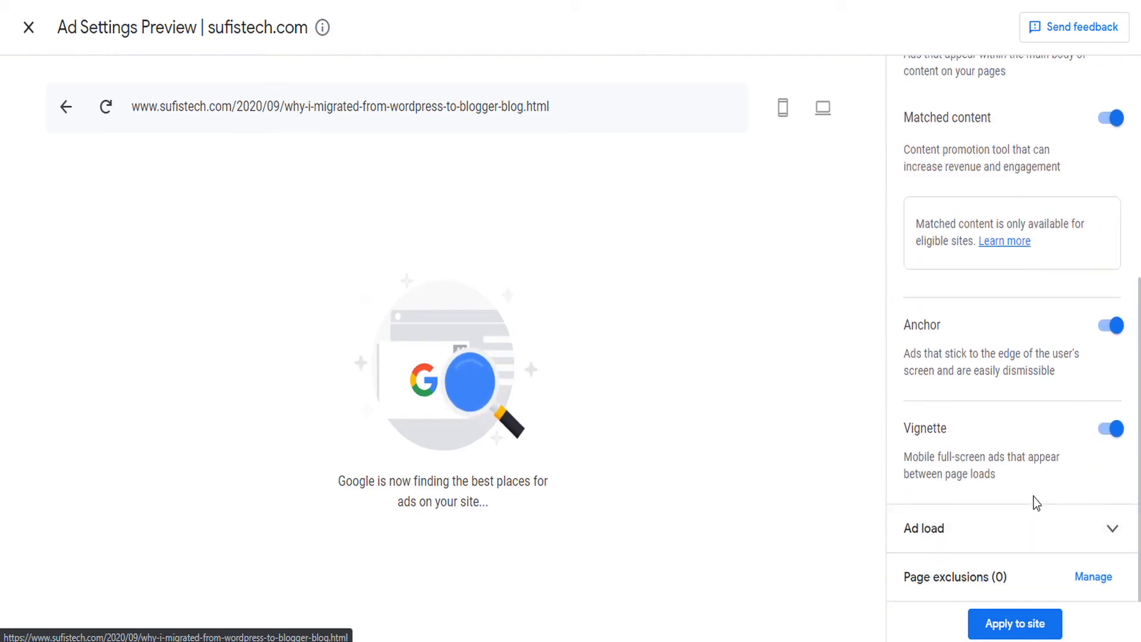
left_click(924, 528)
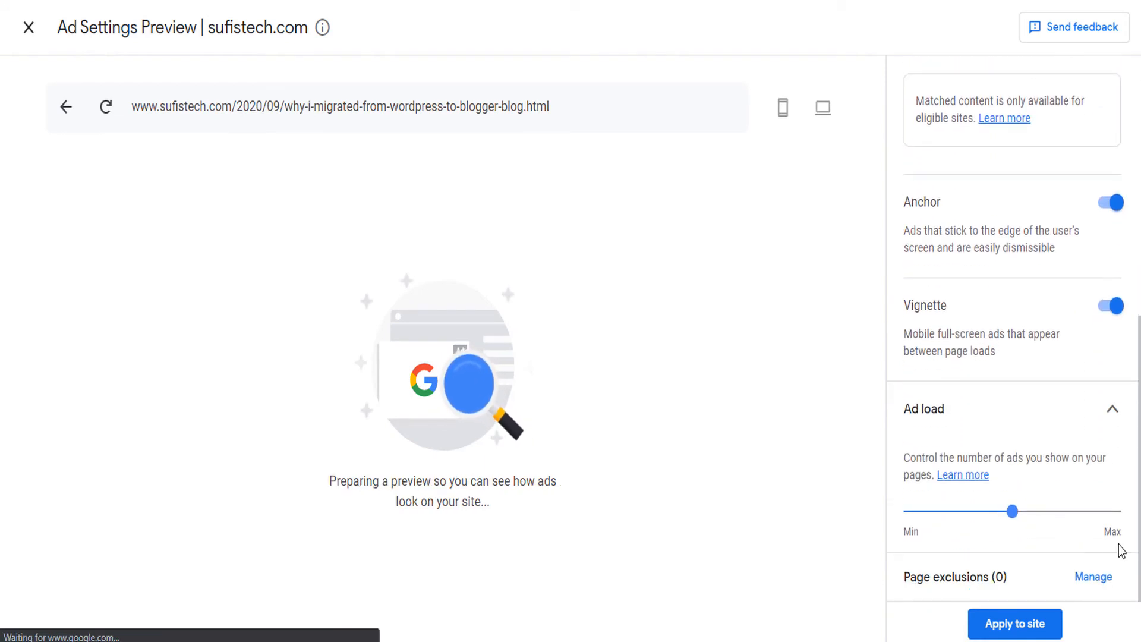
- Review the article's desktop preview with 6 in-page ads, then leave the preview
left_click(823, 107)
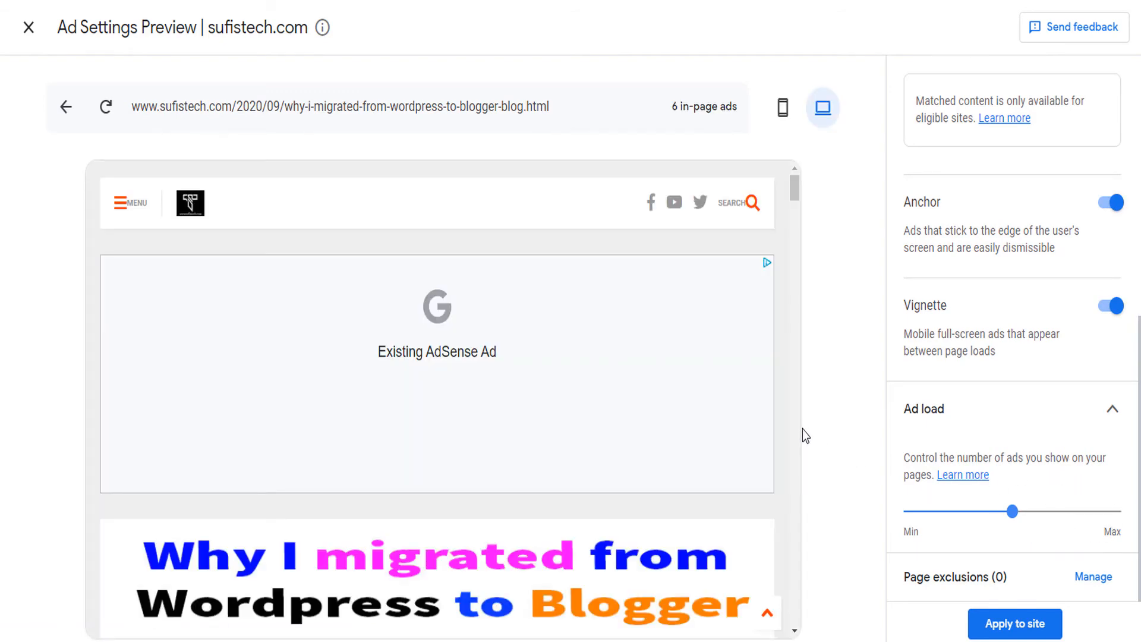
scroll("down", 3)
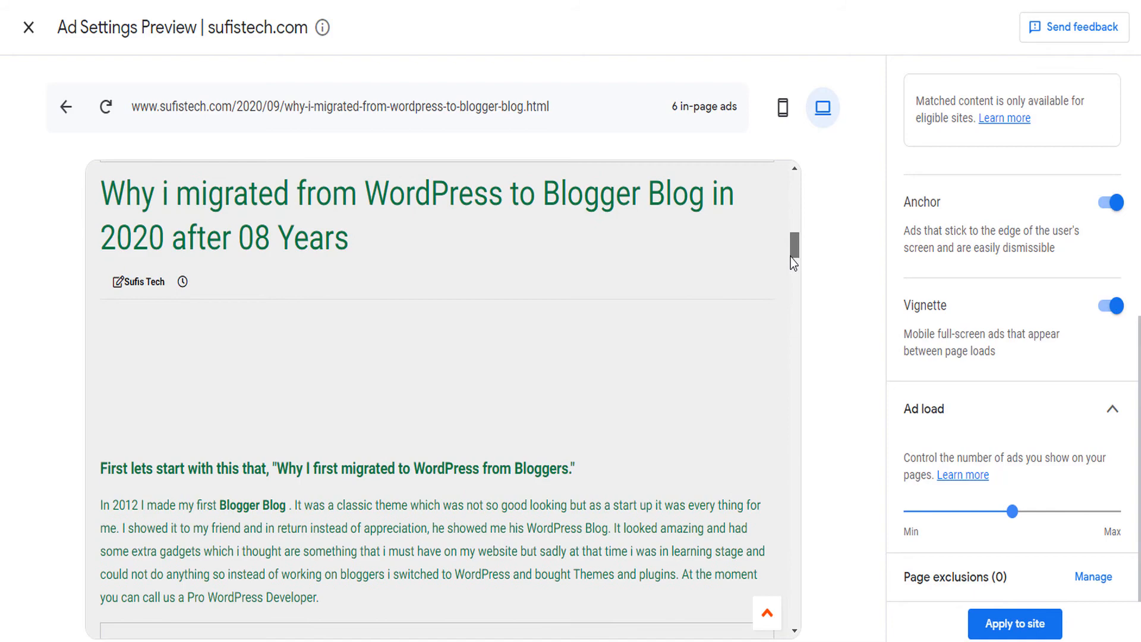
scroll("down", 3)
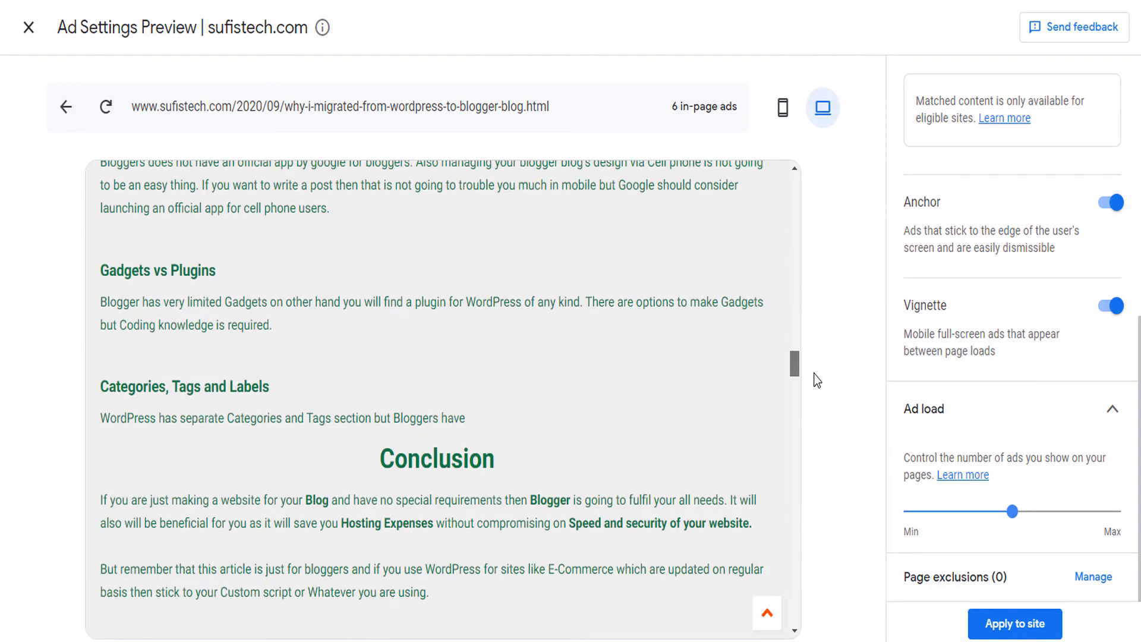
left_click(29, 27)
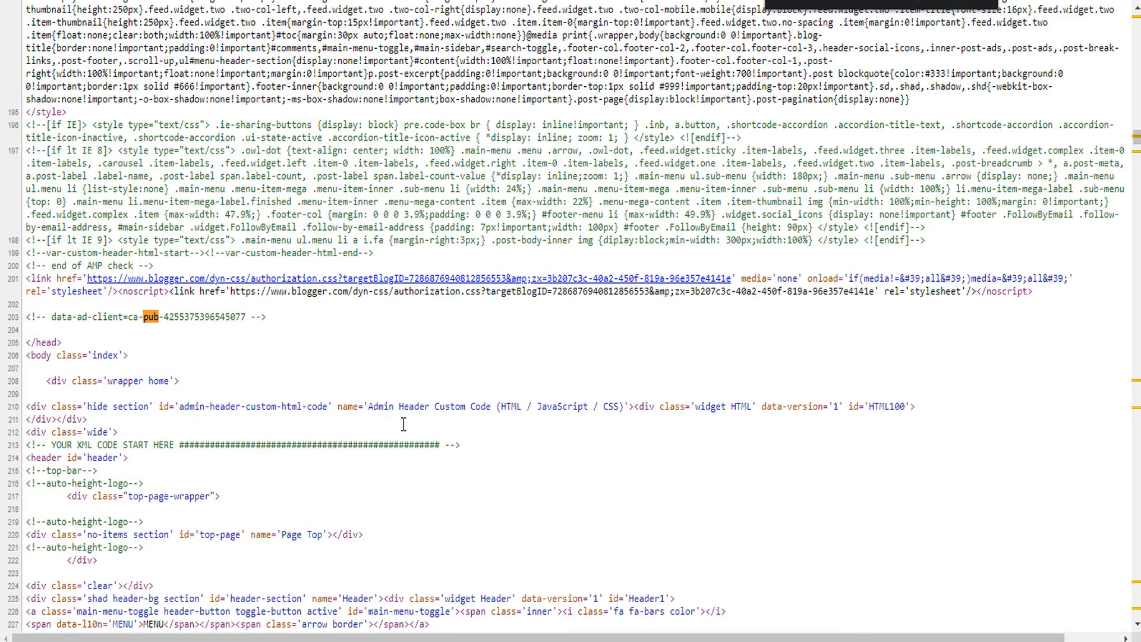
- Scroll the page source to the header AdSense widget code with the data-ad-client ca-pub publisher ID
scroll("down", 3)
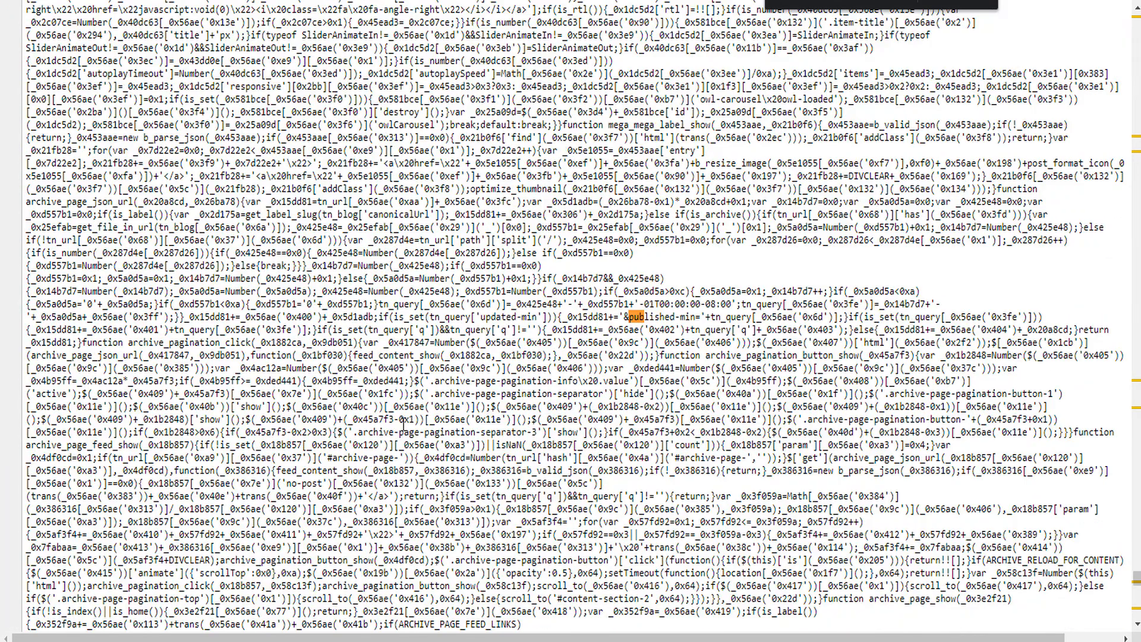
scroll("down", 3)
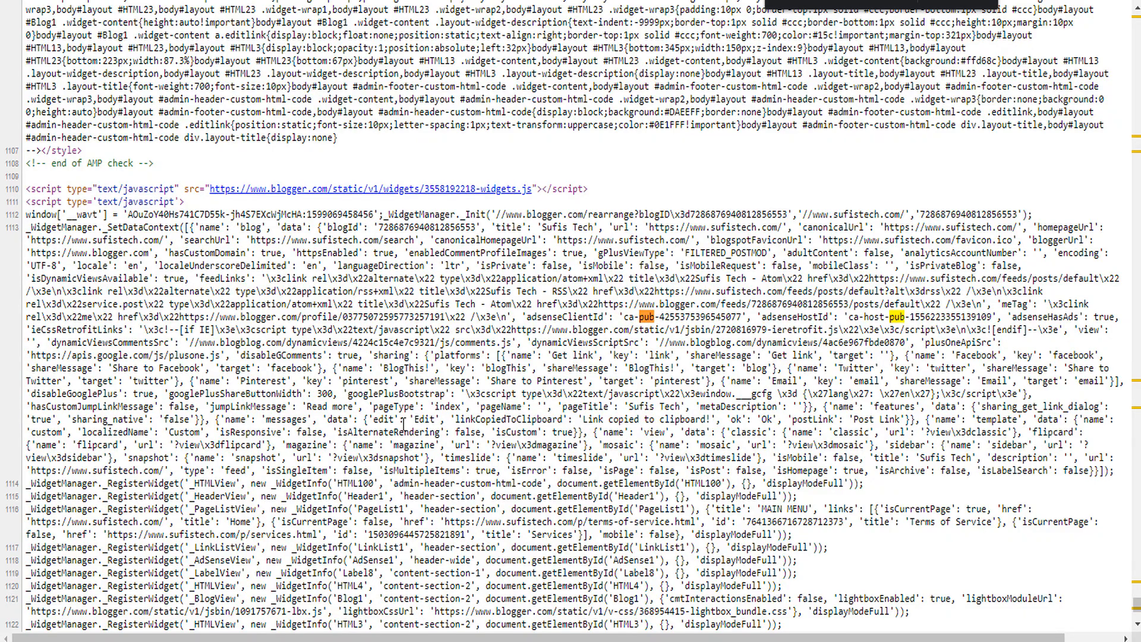
scroll("down", 3)
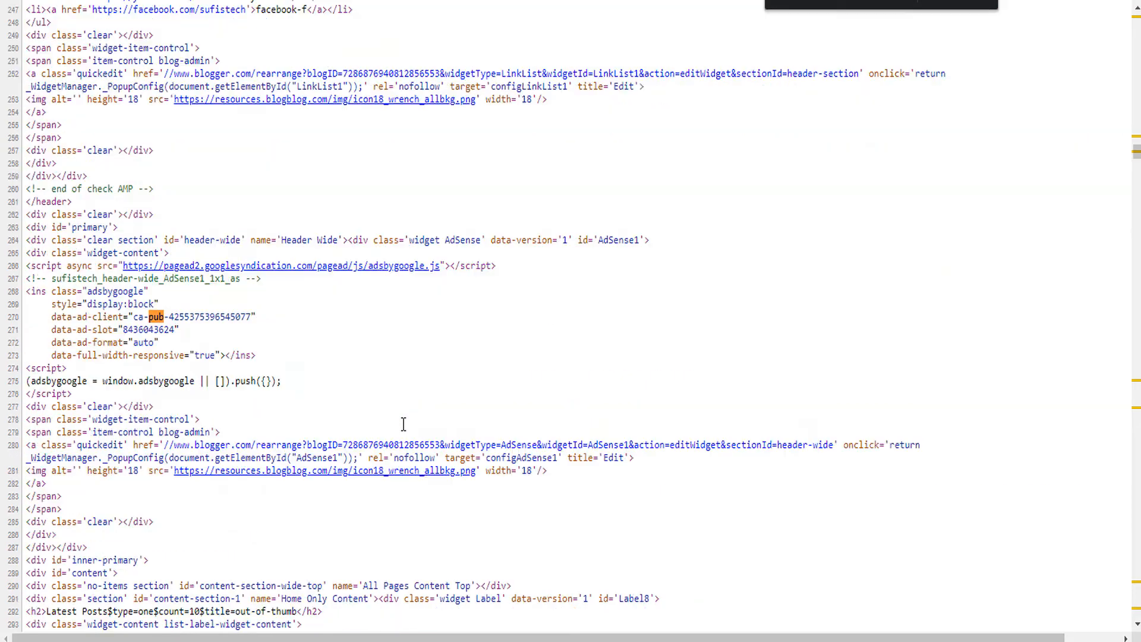